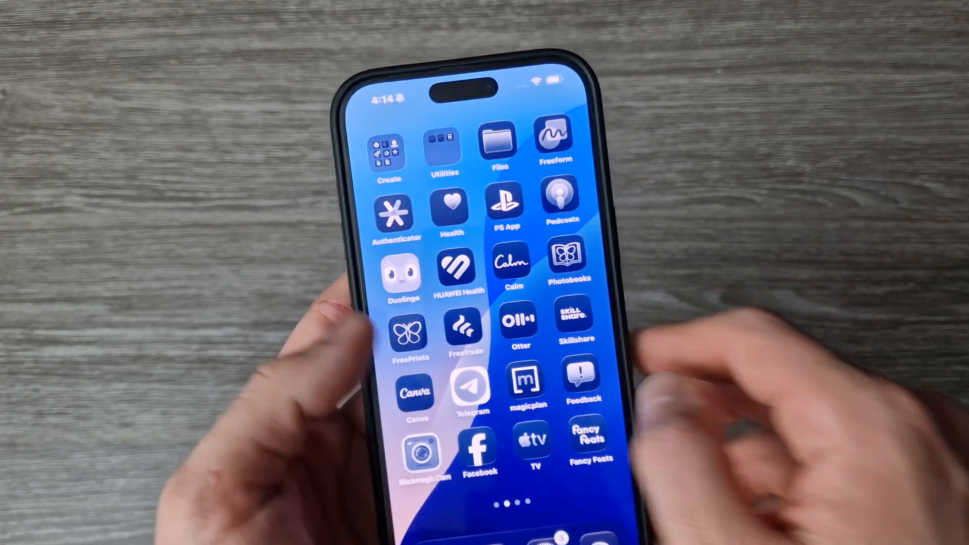
Step: Start enrollment, decline news and update communications, and accept the Apple Developer Agreement
{"action": "scroll", "scroll_direction": "left", "scroll_amount": 3}
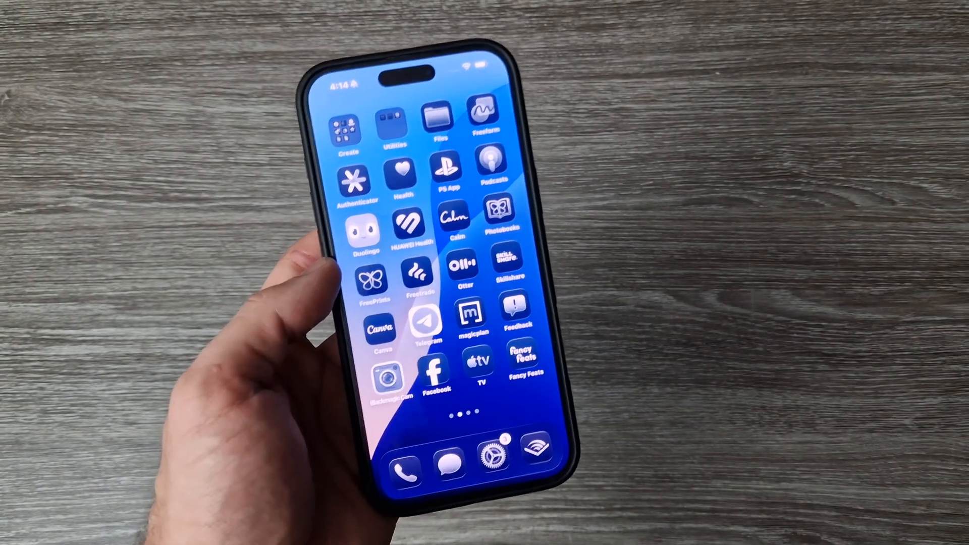
{"action": "scroll", "scroll_direction": "left", "scroll_amount": 3}
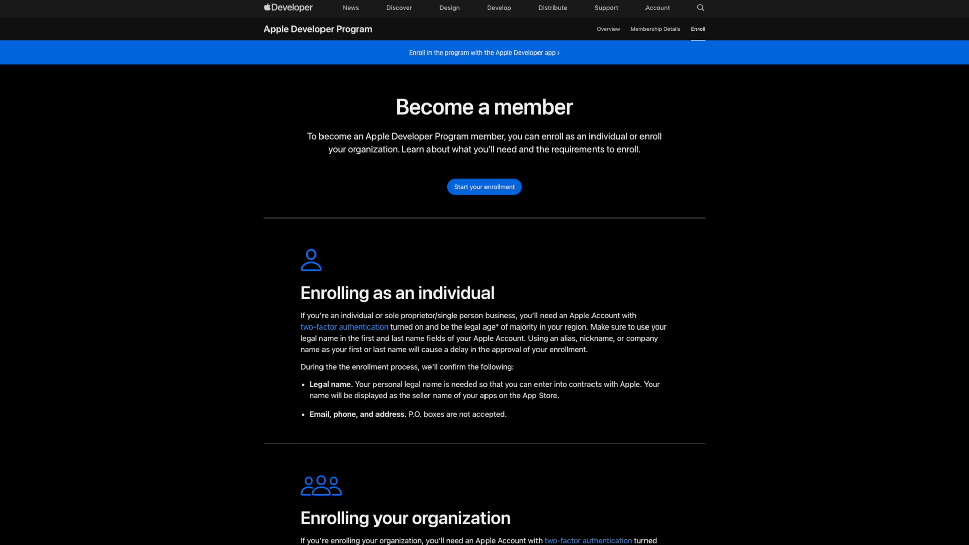
{"action": "mouse_move", "coordinate": [501, 228]}
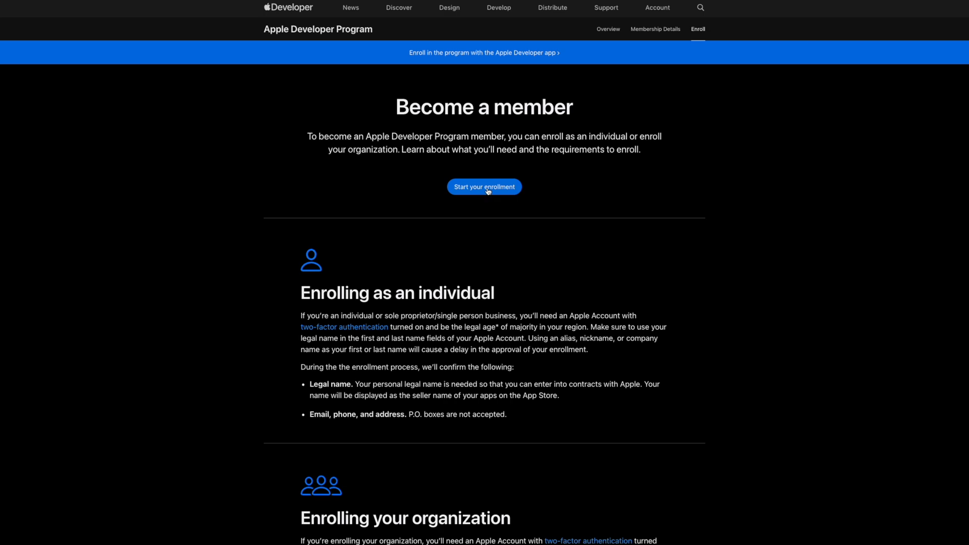
{"action": "left_click", "coordinate": [485, 187]}
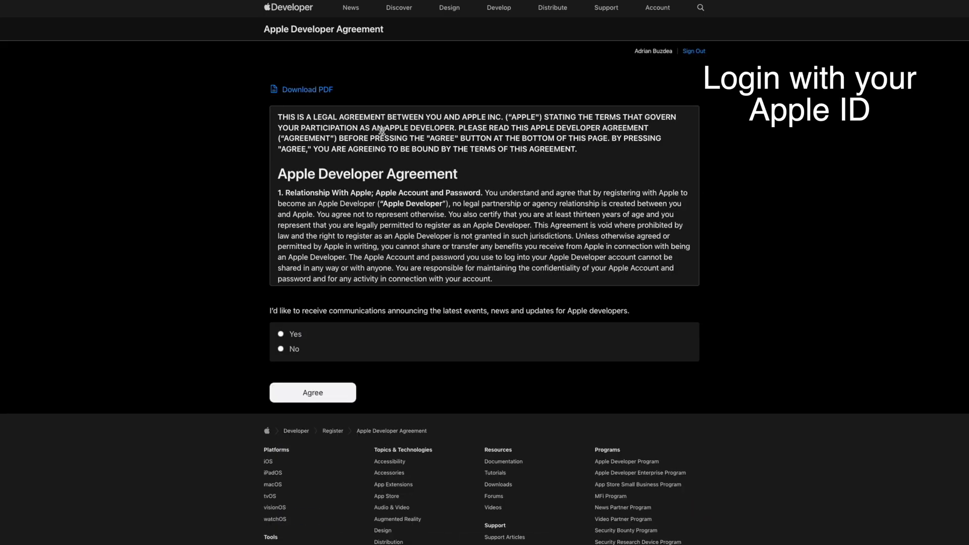
{"action": "mouse_move", "coordinate": [484, 322]}
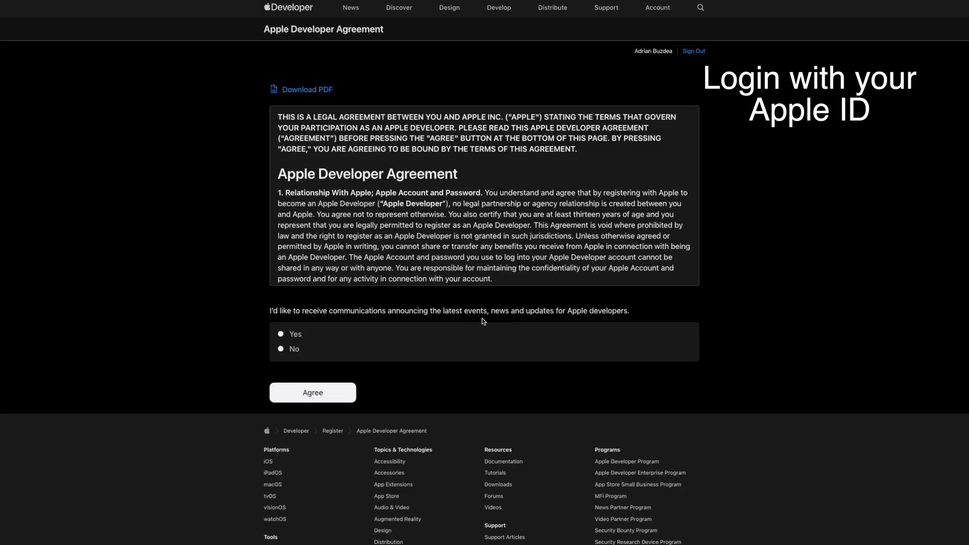
{"action": "left_click", "coordinate": [281, 348]}
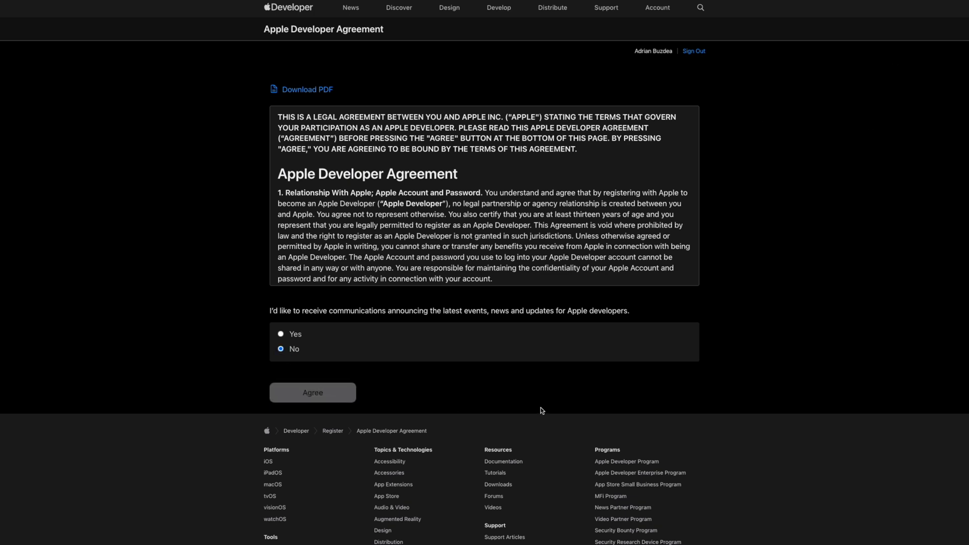
{"action": "left_click", "coordinate": [313, 391]}
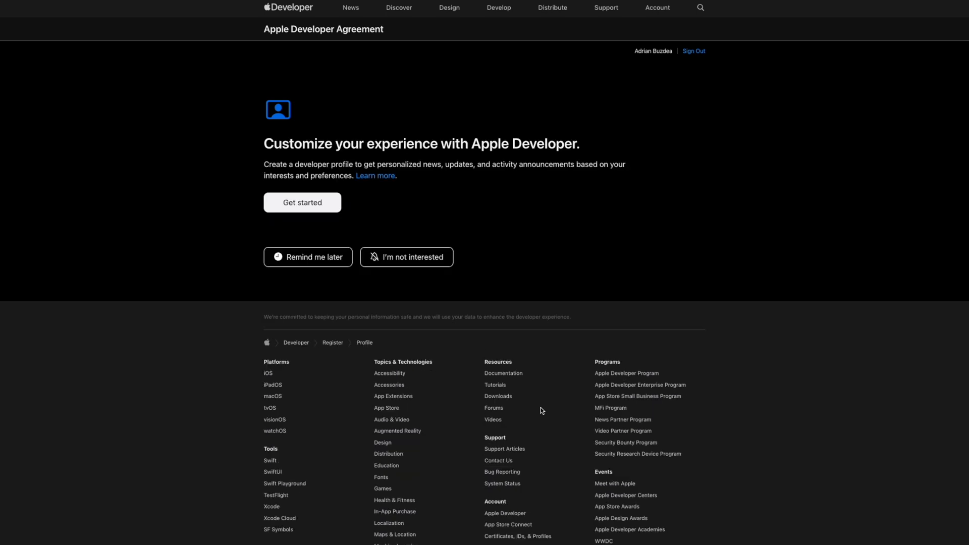
{"action": "mouse_move", "coordinate": [418, 220]}
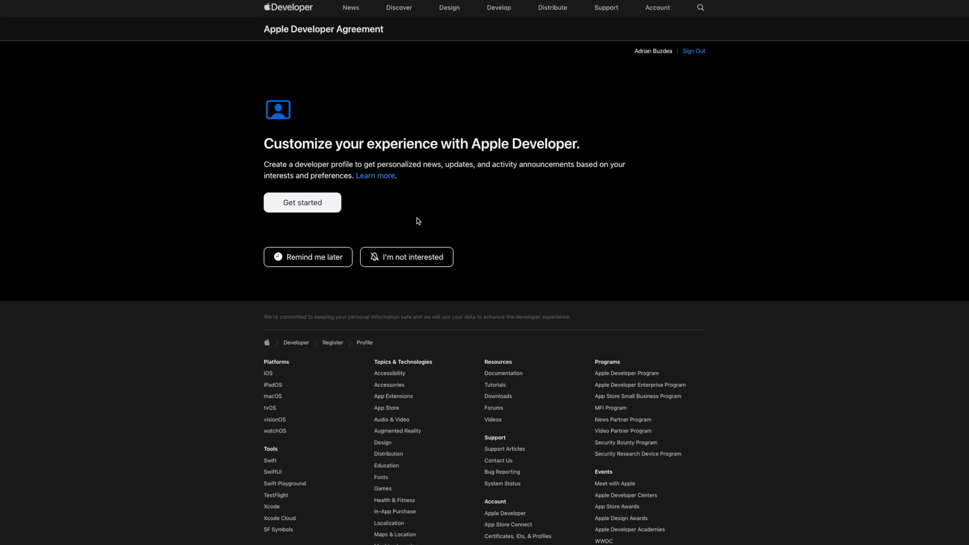
Step: Begin the developer profile with Designer role, iOS and macOS platforms, and English language
{"action": "left_click", "coordinate": [302, 202]}
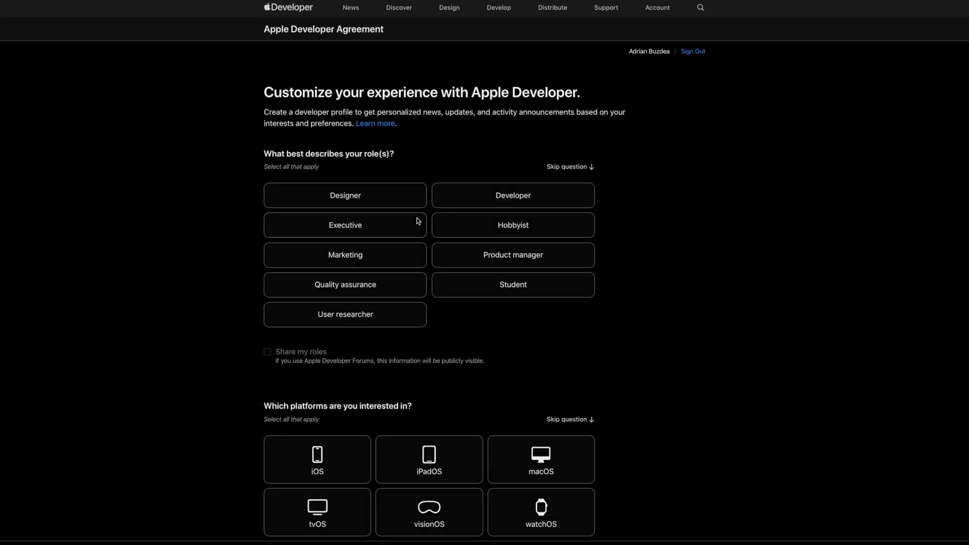
{"action": "mouse_move", "coordinate": [344, 458]}
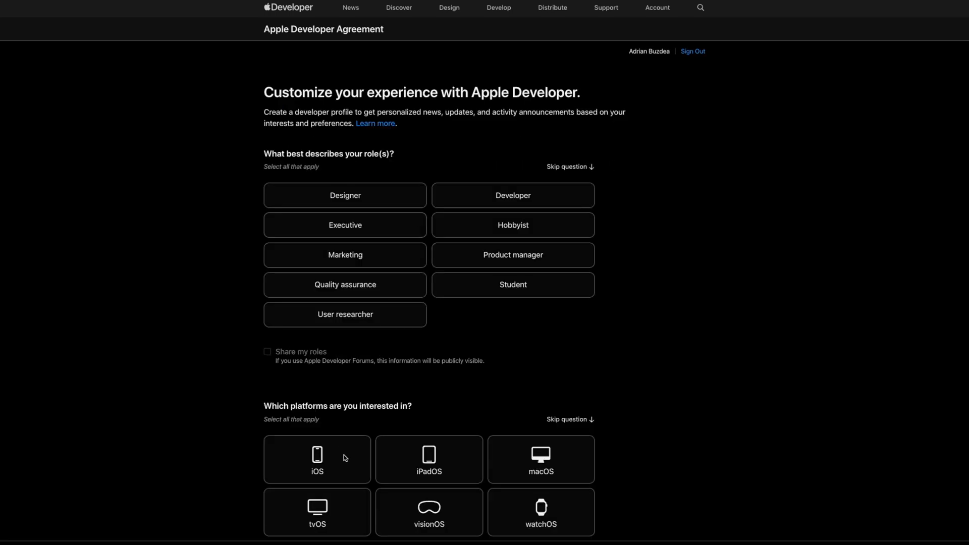
{"action": "left_click", "coordinate": [541, 460]}
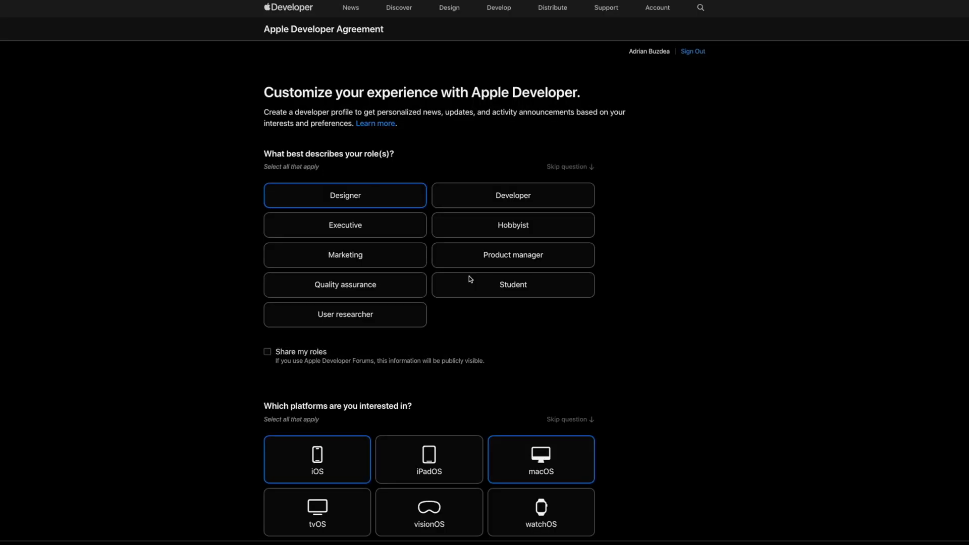
{"action": "mouse_move", "coordinate": [568, 175]}
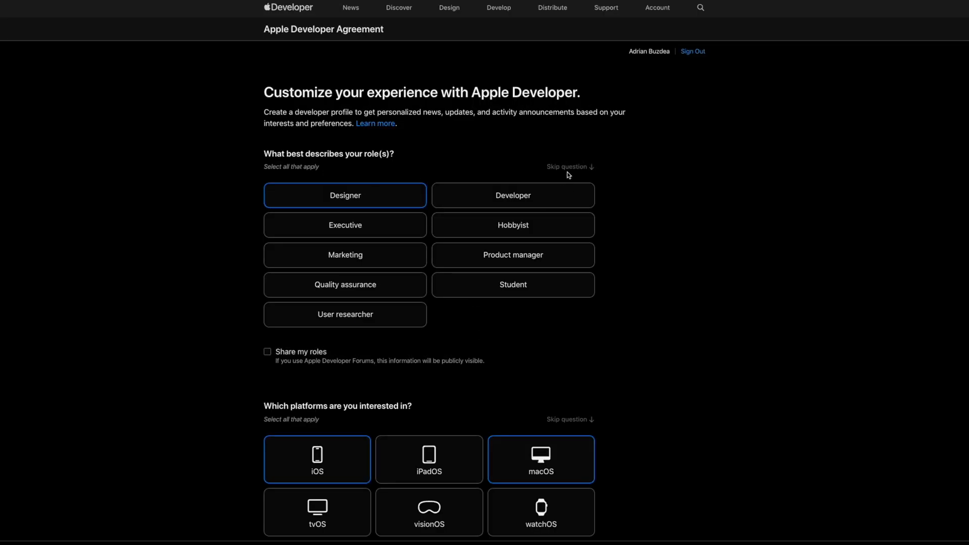
{"action": "scroll", "scroll_direction": "down", "scroll_amount": 3}
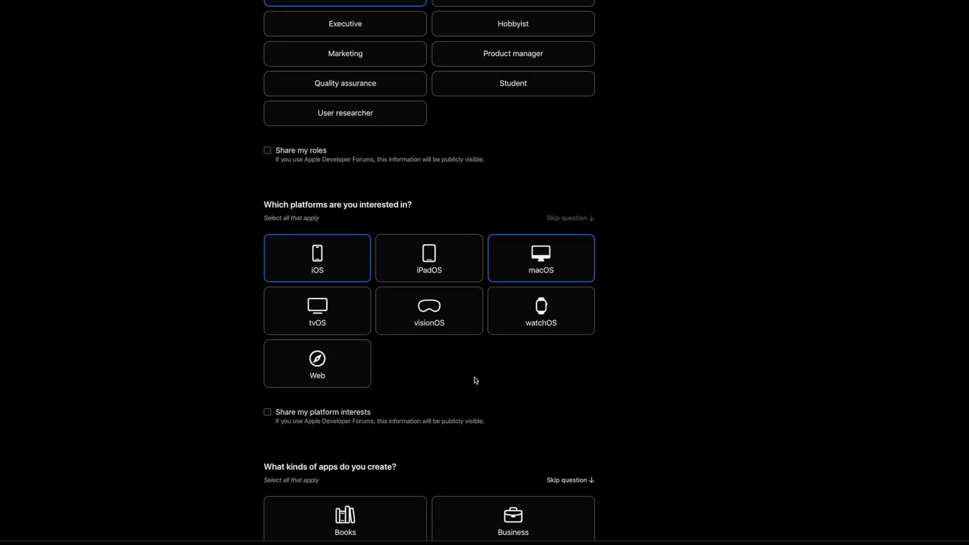
{"action": "scroll", "scroll_direction": "down", "scroll_amount": 3}
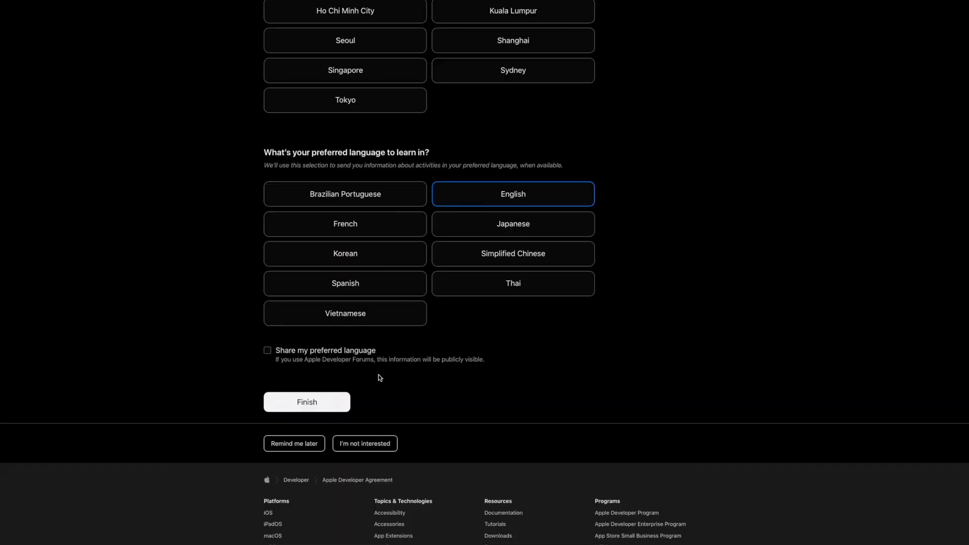
{"action": "mouse_move", "coordinate": [319, 403]}
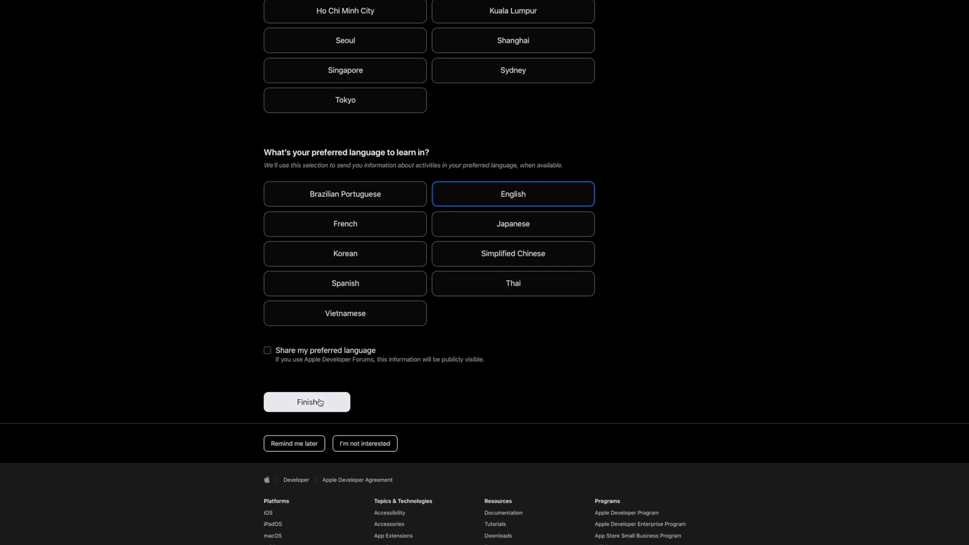
{"action": "mouse_move", "coordinate": [446, 414]}
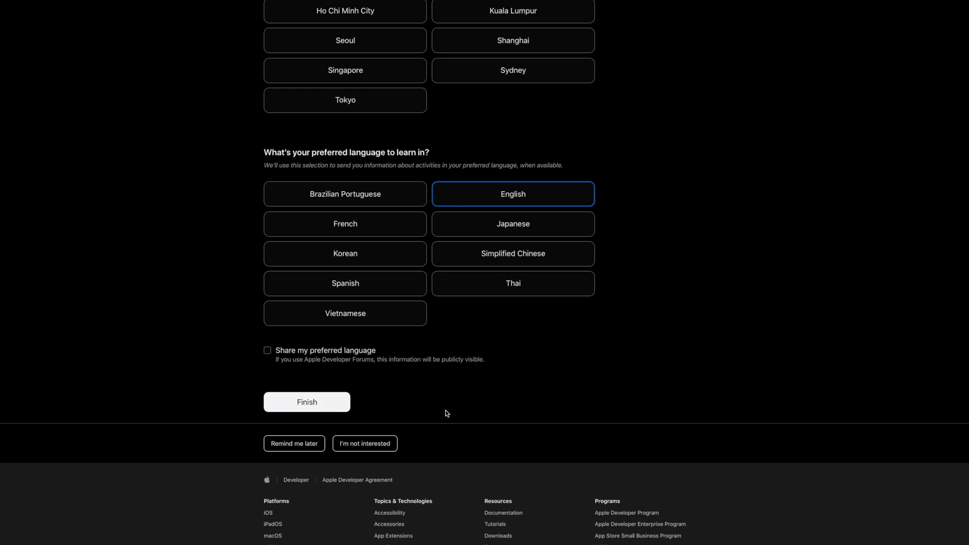
{"action": "mouse_move", "coordinate": [295, 358]}
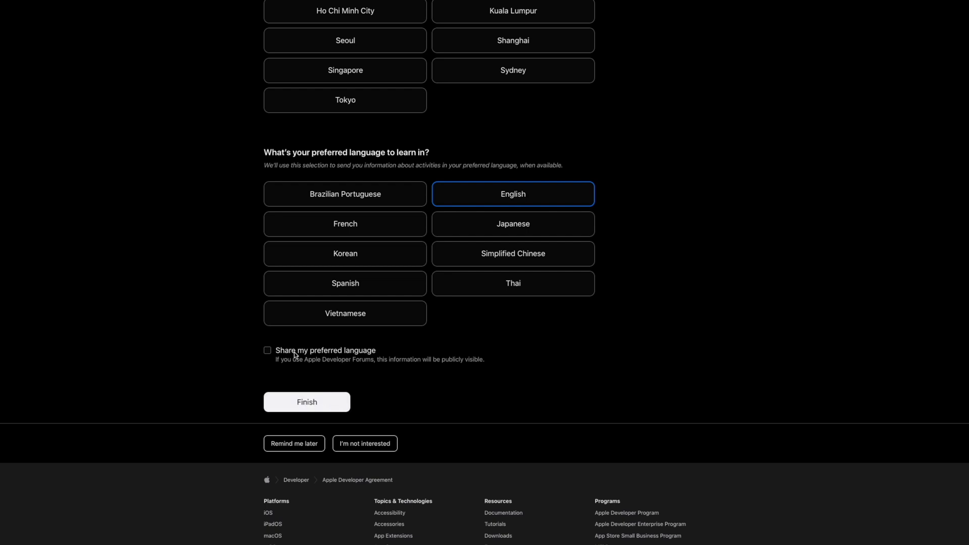
Step: Share the preferred language publicly, finish the profile, and confirm the summary dialog
{"action": "left_click", "coordinate": [268, 350]}
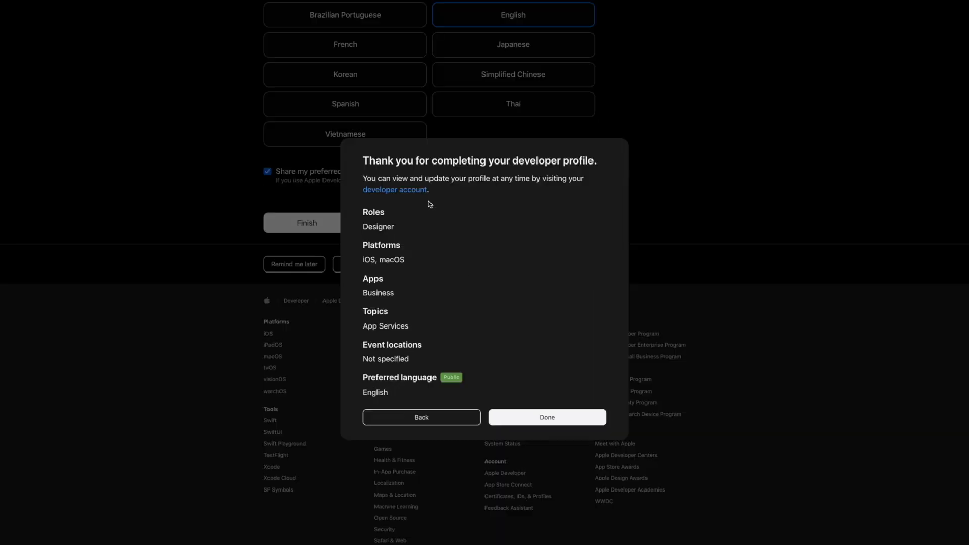
{"action": "mouse_move", "coordinate": [535, 177]}
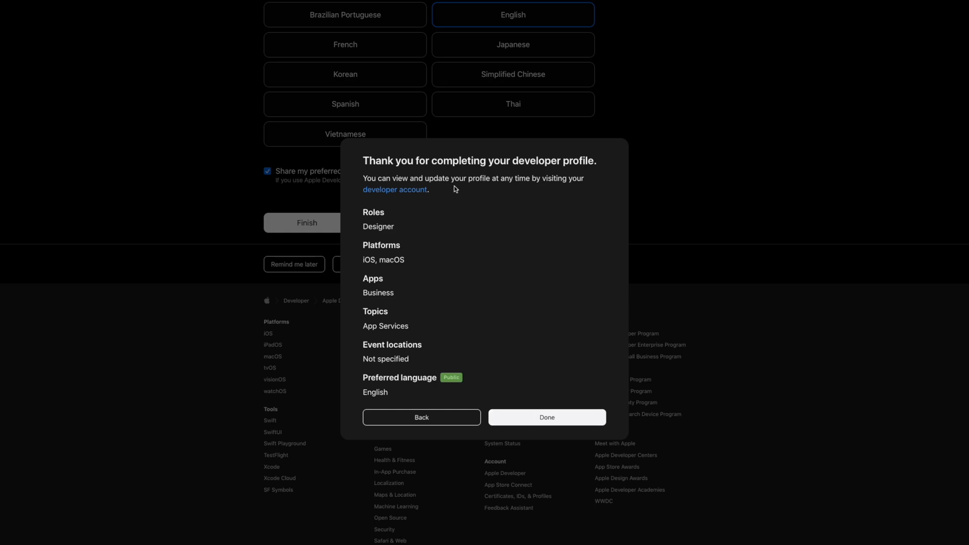
{"action": "left_click", "coordinate": [547, 418]}
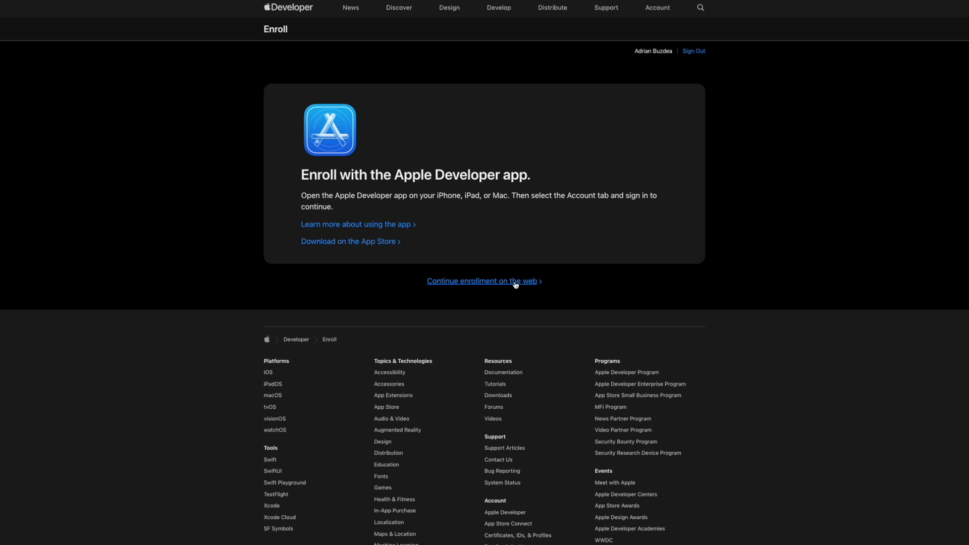
Step: Continue enrollment on the web past personal information, keeping Individual / Sole Proprietor
{"action": "left_click", "coordinate": [482, 281]}
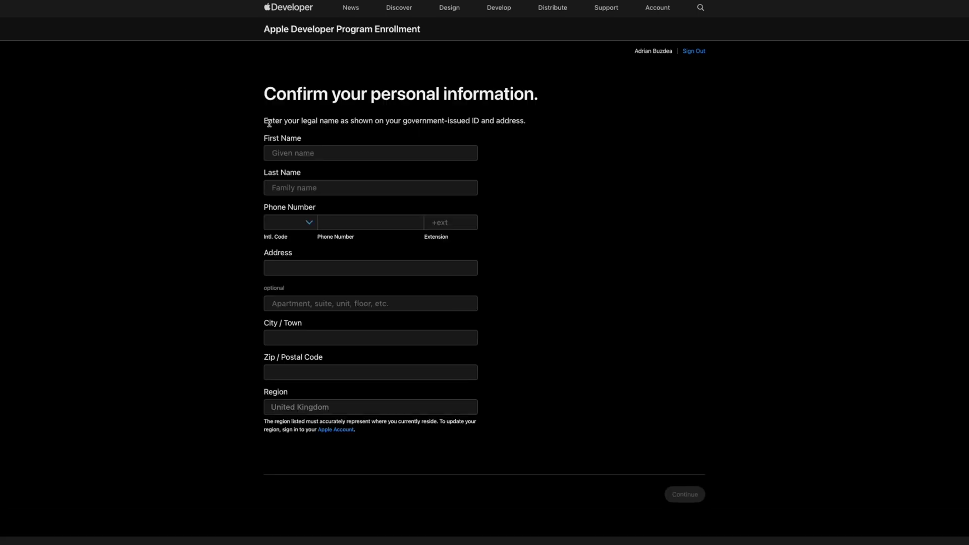
{"action": "left_click", "coordinate": [684, 495]}
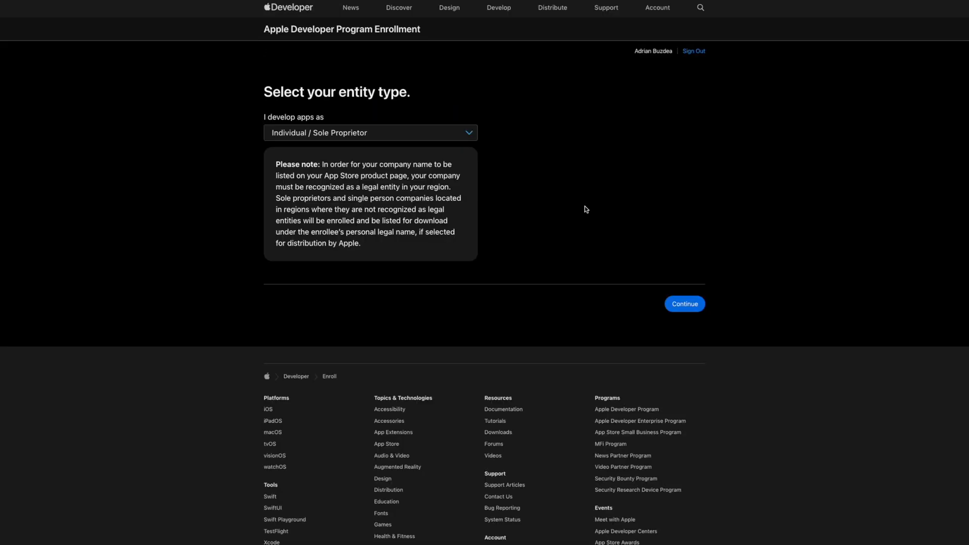
{"action": "mouse_move", "coordinate": [785, 312]}
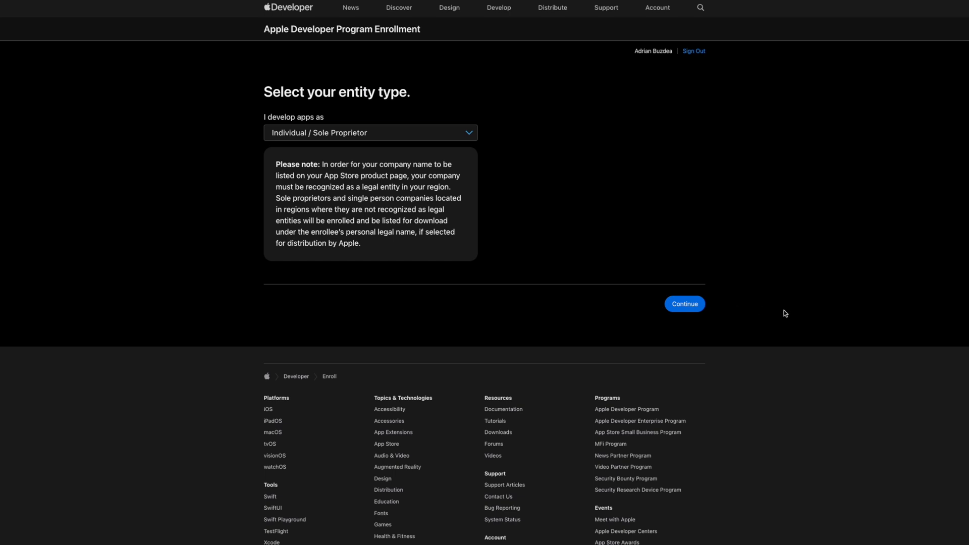
Step: Confirm Individual entity, accept the Program License Agreement, and reach the £79 purchase page unpaid
{"action": "left_click", "coordinate": [684, 304]}
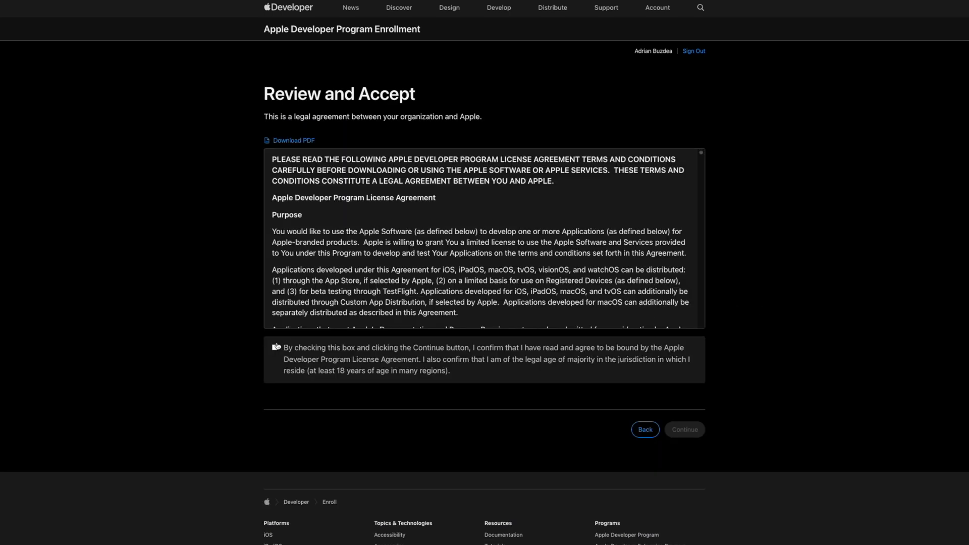
{"action": "left_click", "coordinate": [275, 347]}
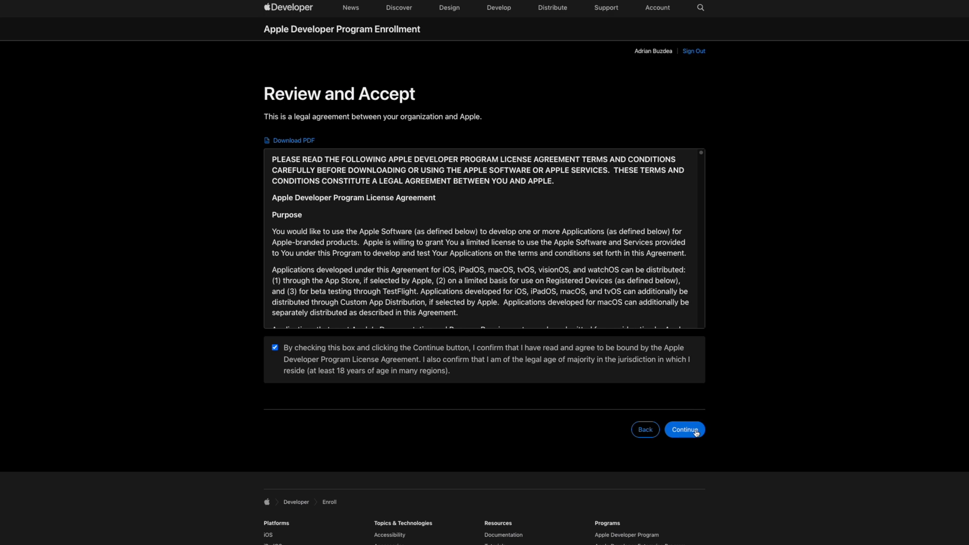
{"action": "left_click", "coordinate": [685, 430]}
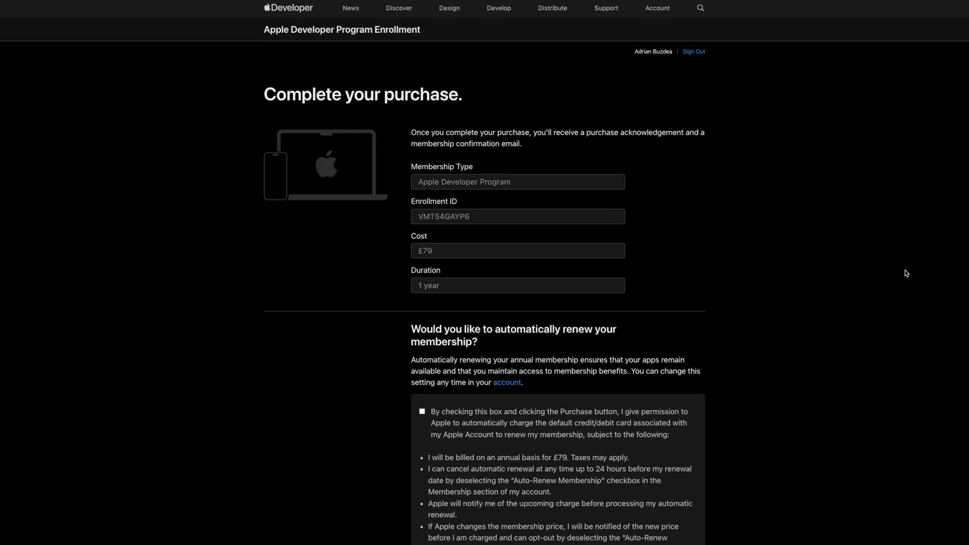
{"action": "scroll", "scroll_direction": "down", "scroll_amount": 3}
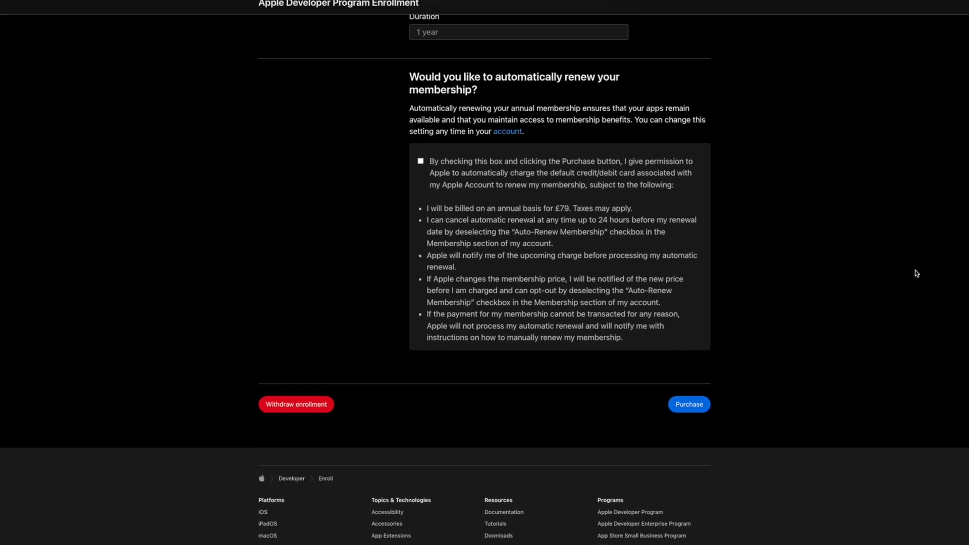